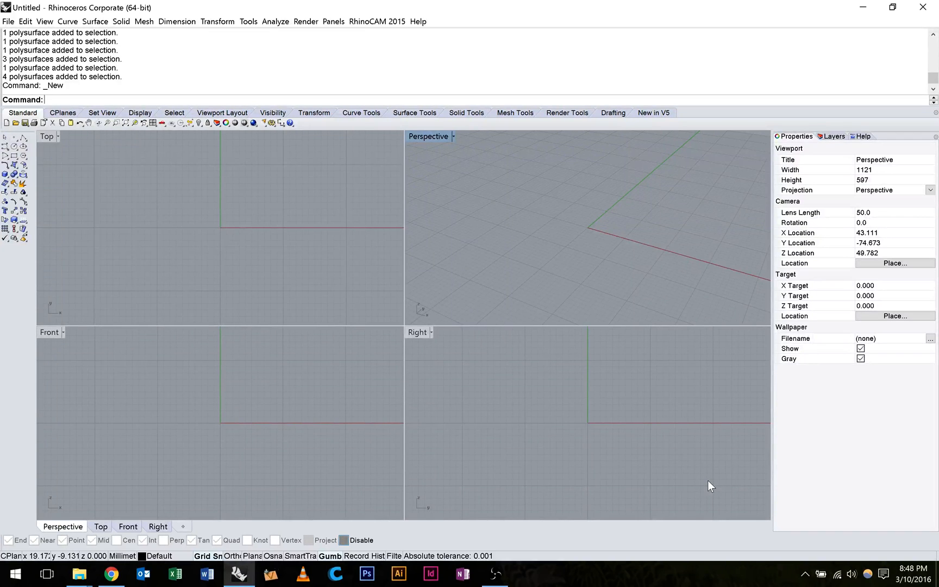
pyautogui.moveTo(13, 174)
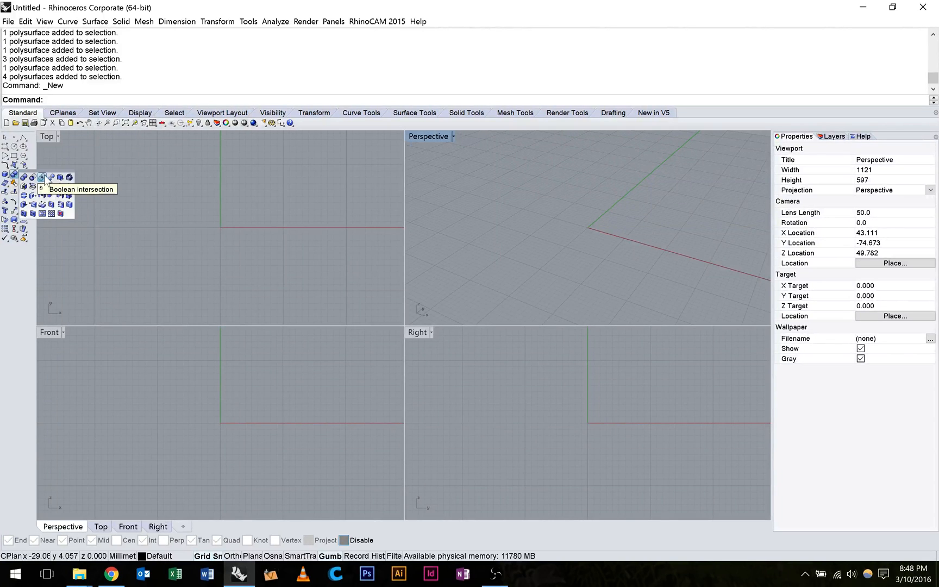
pyautogui.moveTo(23, 178)
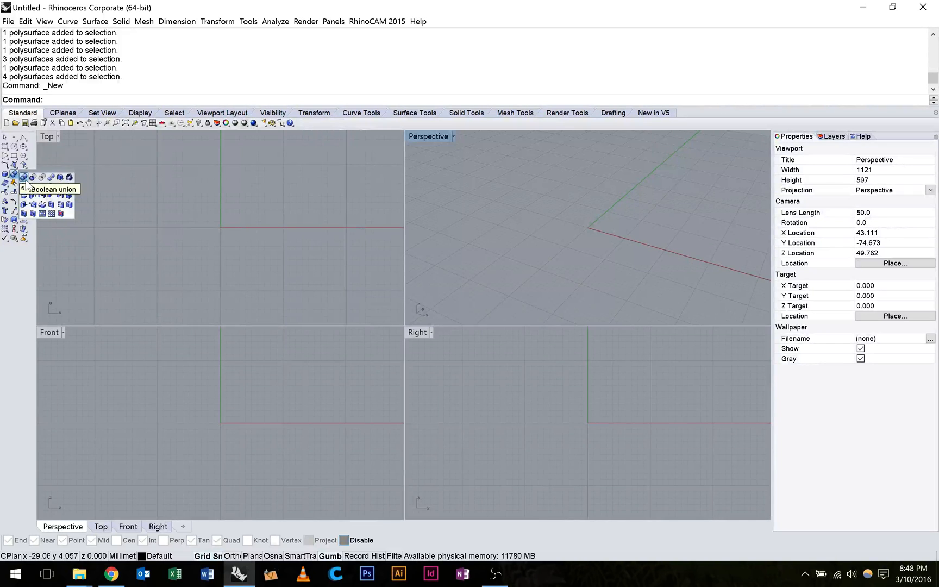
pyautogui.moveTo(42, 178)
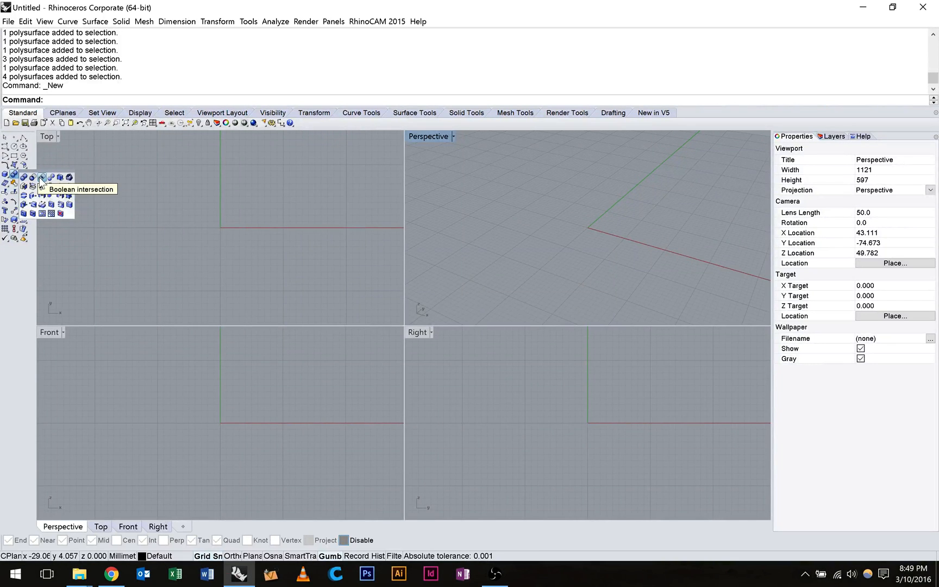
pyautogui.moveTo(51, 186)
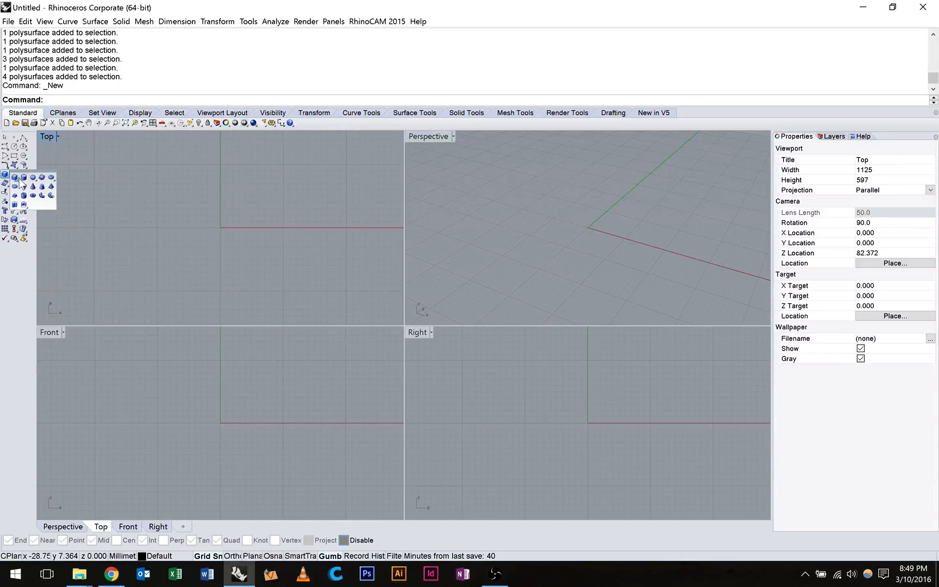
pyautogui.moveTo(15, 177)
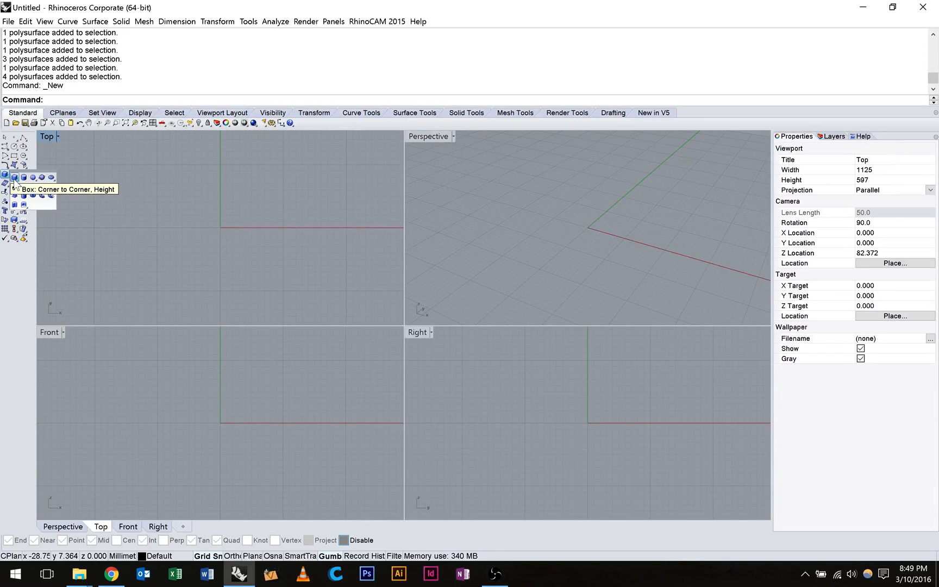
# Begin drawing a corner-to-corner box that will overlap a sphere.
pyautogui.click(13, 177)
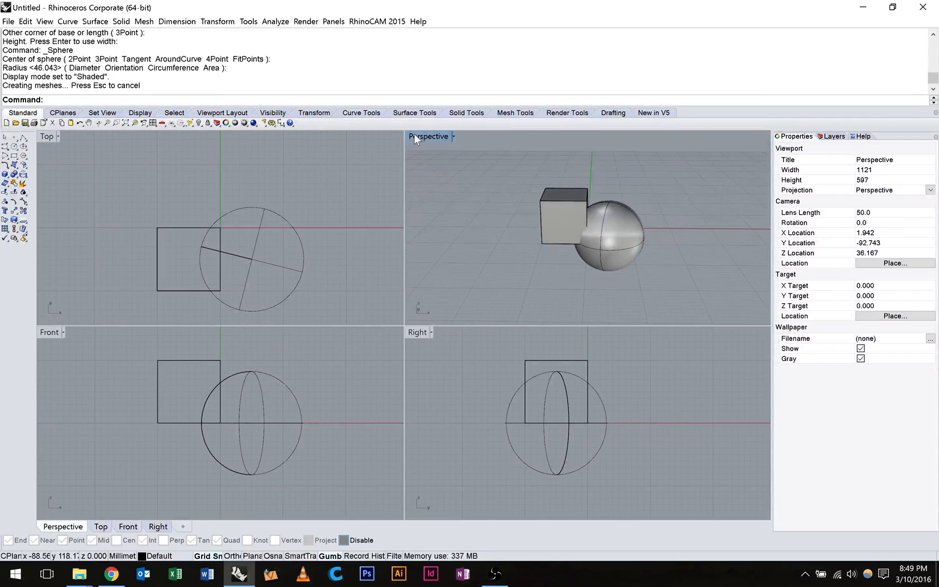
pyautogui.moveTo(457, 143)
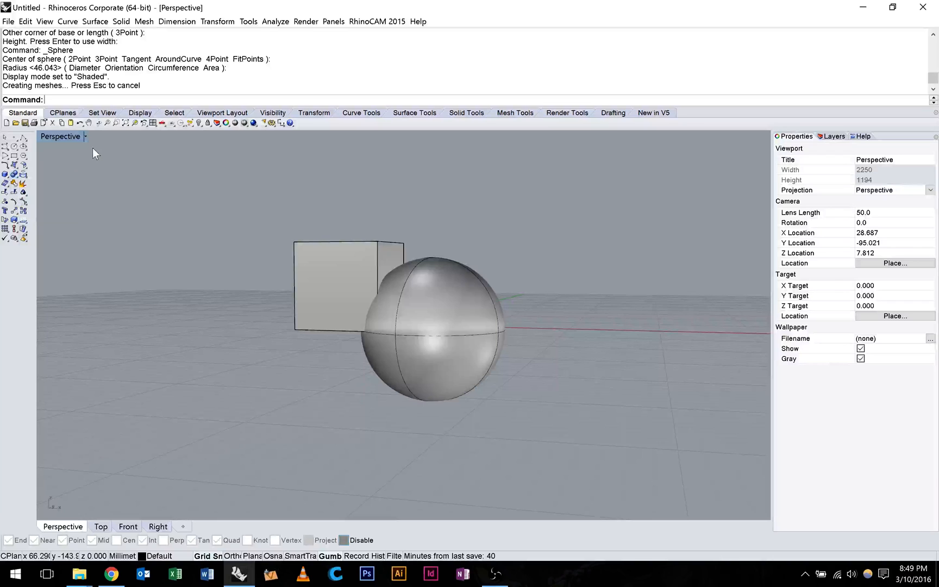
# Ghost the Perspective view, orbit around the overlap, and Boolean-union the box and sphere.
pyautogui.click(84, 136)
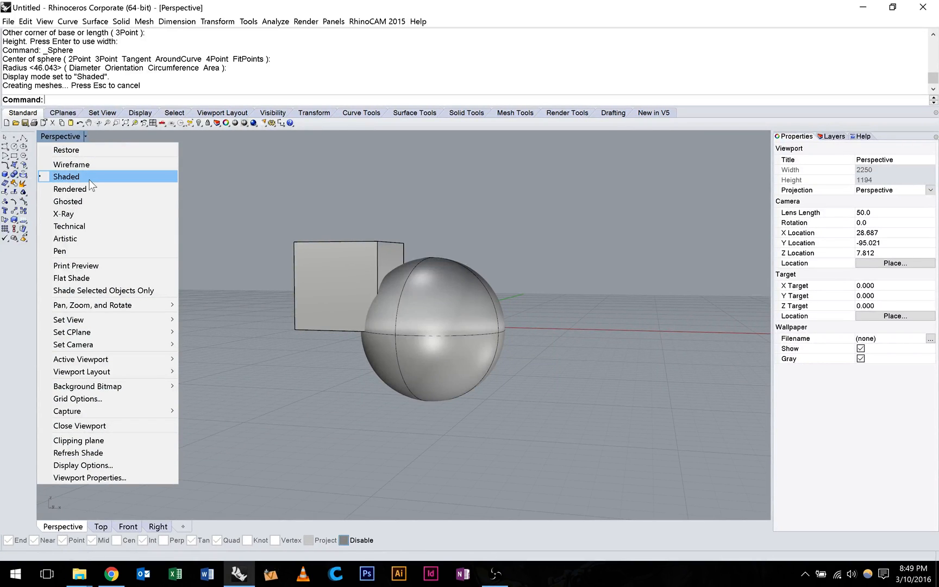
pyautogui.click(68, 189)
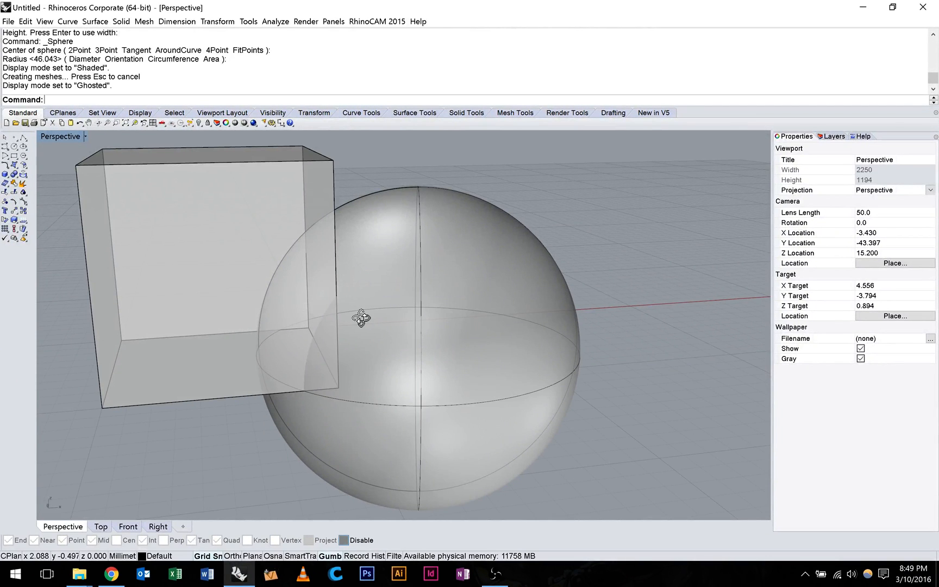
pyautogui.moveTo(363, 317); pyautogui.dragTo(306, 308)
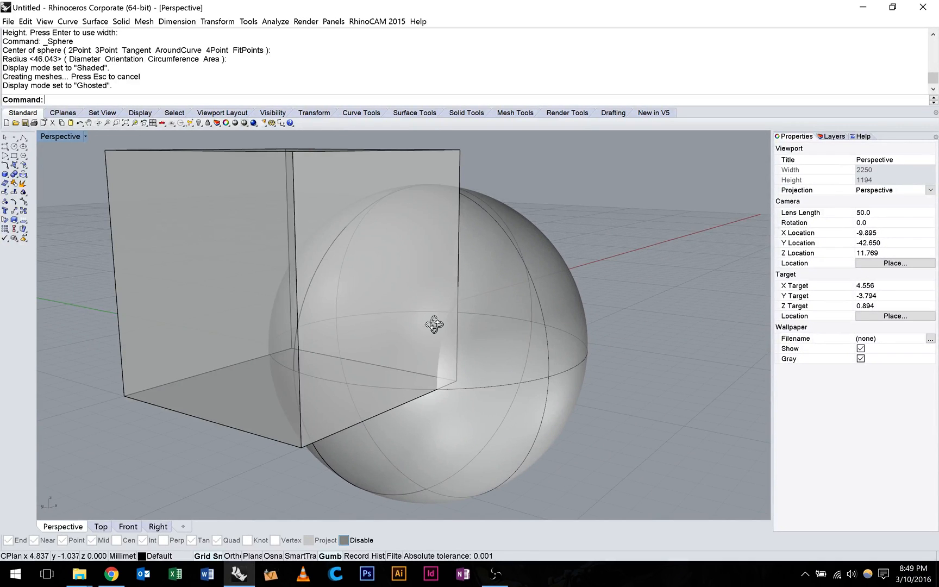
pyautogui.moveTo(435, 325); pyautogui.dragTo(387, 282)
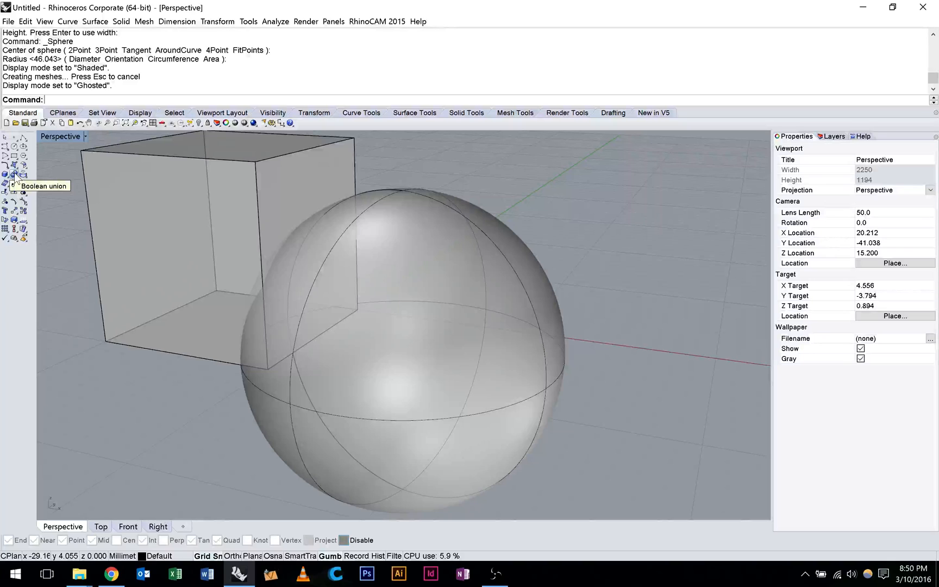
pyautogui.click(14, 175)
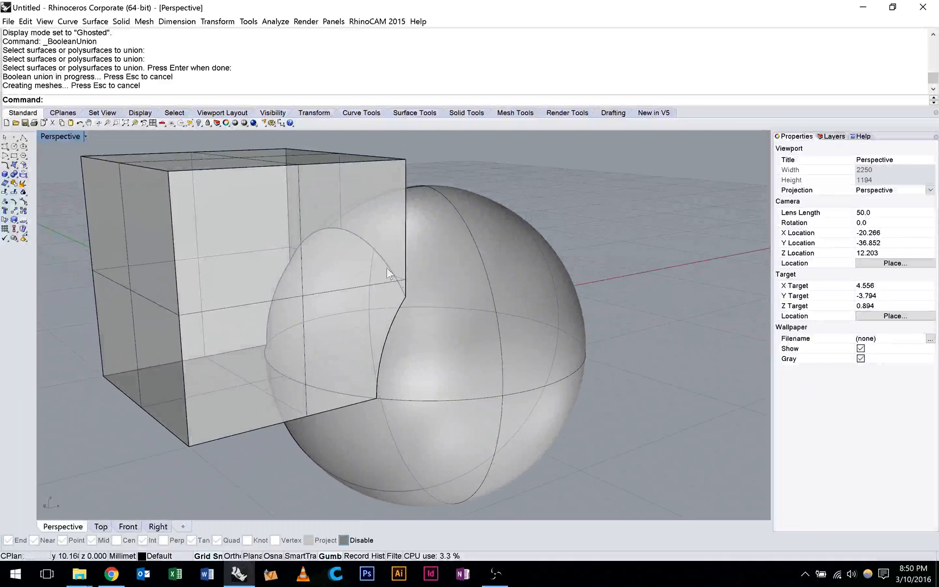
pyautogui.moveTo(318, 319)
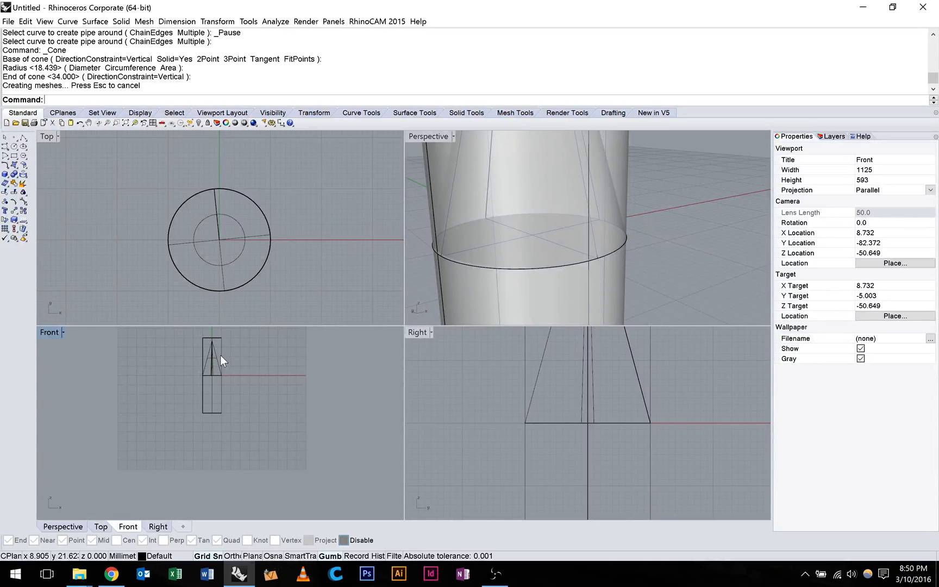
# Maximize the Front viewport to show the cylinder body and nose cone.
pyautogui.doubleClick(49, 333)
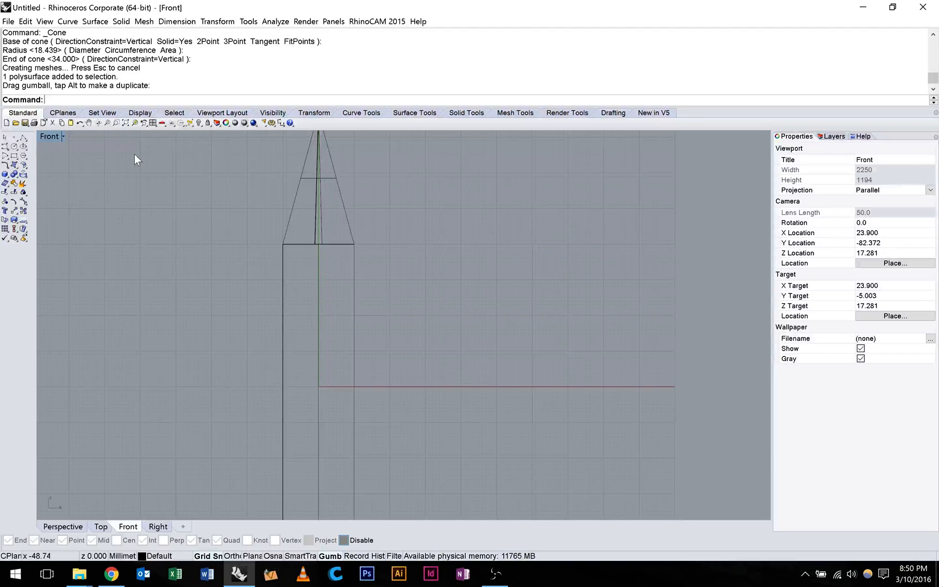
# Fuse cone and cylinder in Perspective, then start a narrower cylinder.
pyautogui.click(62, 526)
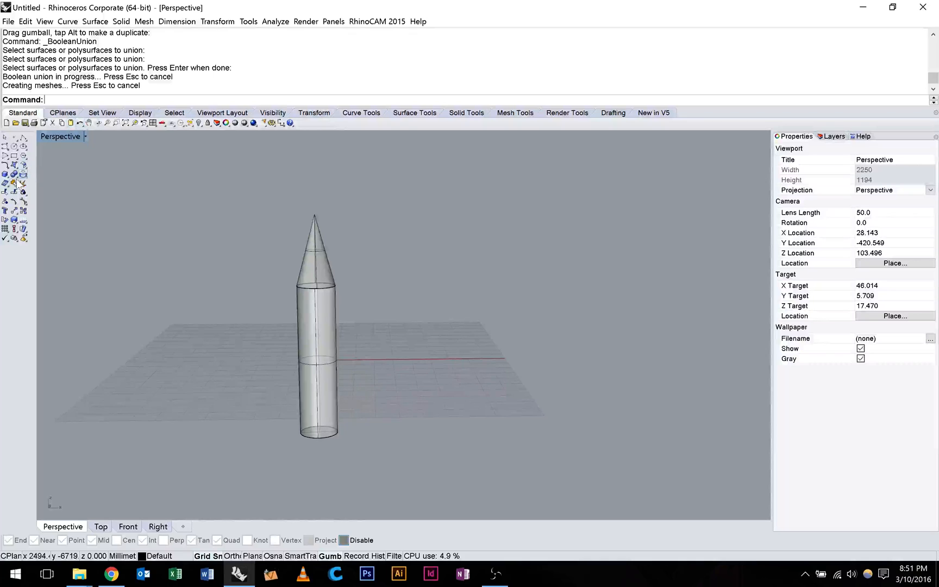
pyautogui.click(12, 174)
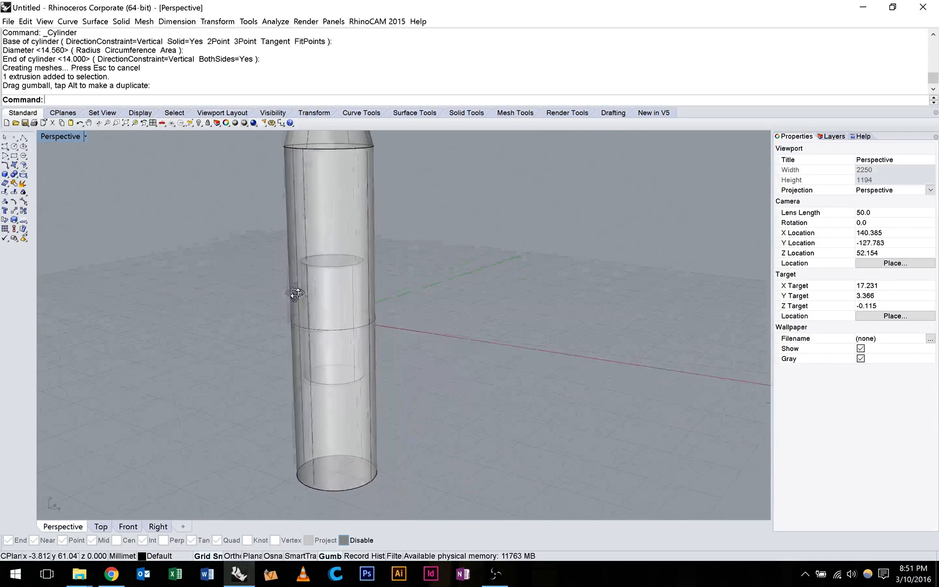
# Gumball-drag the narrow cylinder below the rocket body and duplicate a wide section.
pyautogui.moveTo(294, 293); pyautogui.dragTo(353, 296)
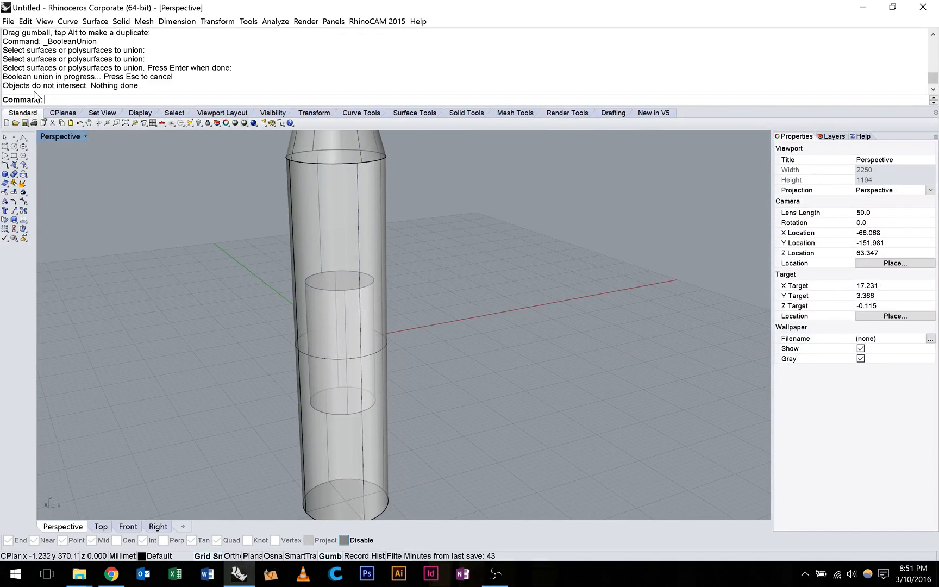
pyautogui.click(335, 287)
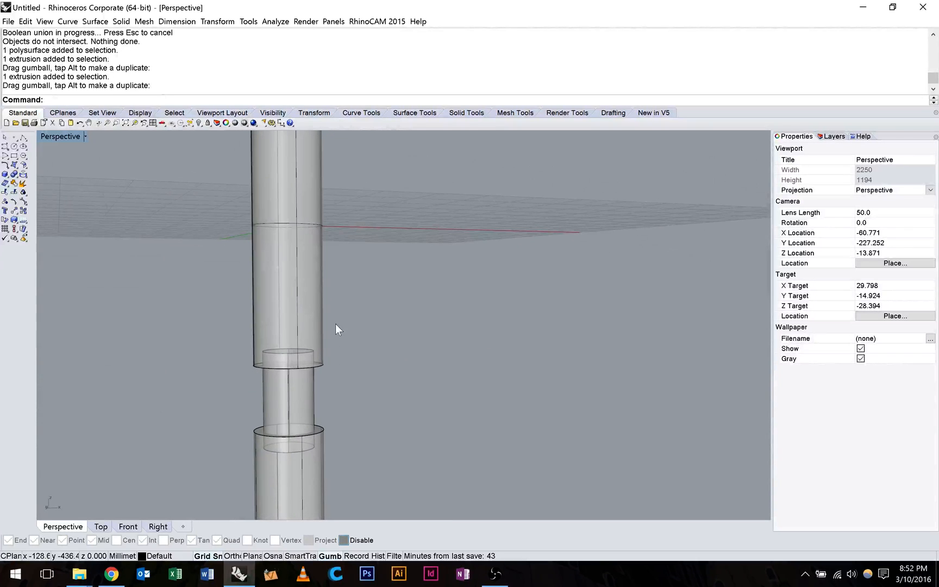
pyautogui.moveTo(384, 388)
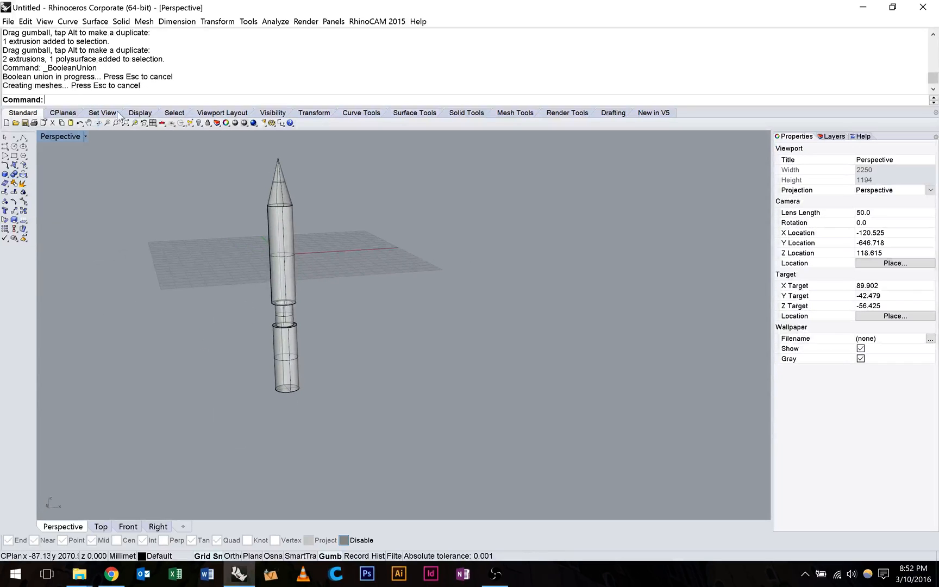
pyautogui.moveTo(27, 54)
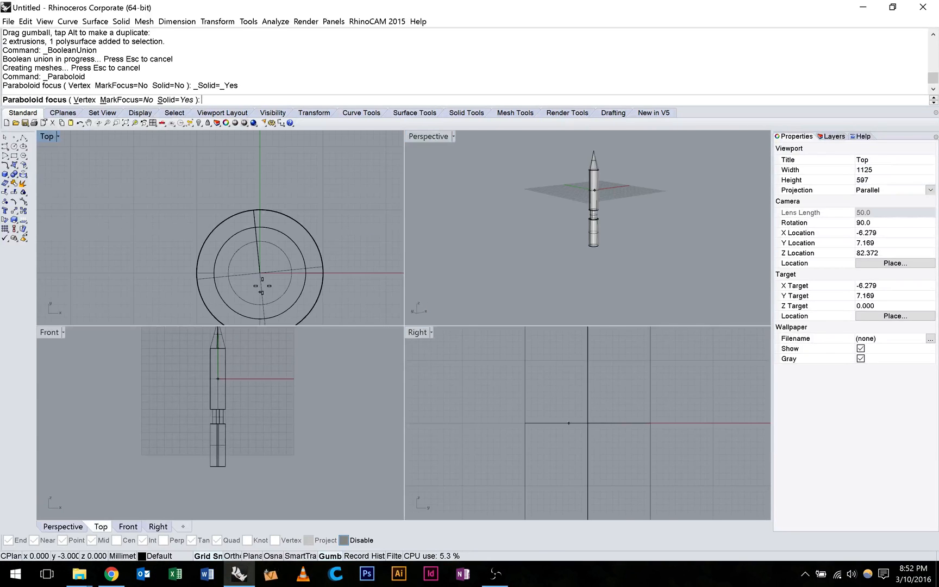
# Draw the flared truncated cone and deselect it after moving it to the rocket bottom.
pyautogui.click(260, 268)
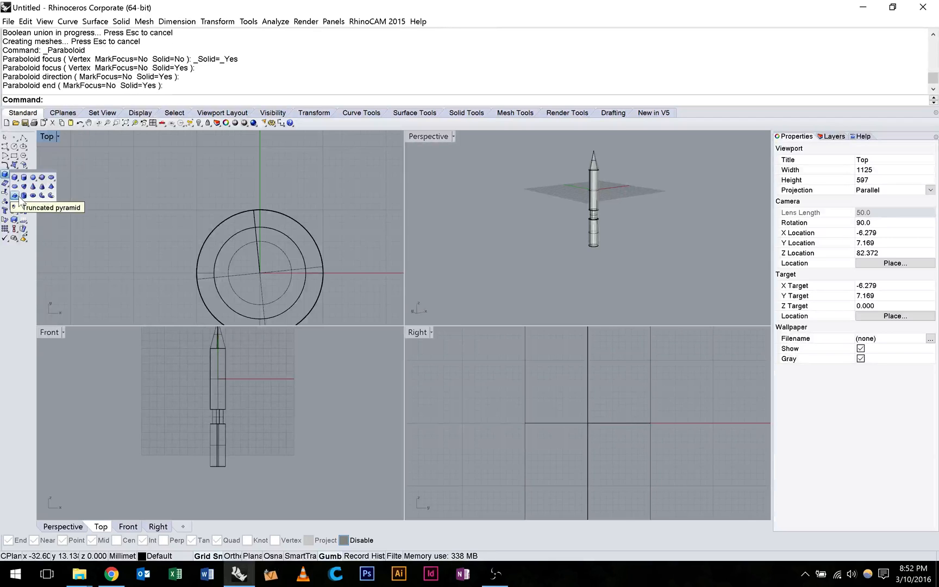
pyautogui.moveTo(23, 196)
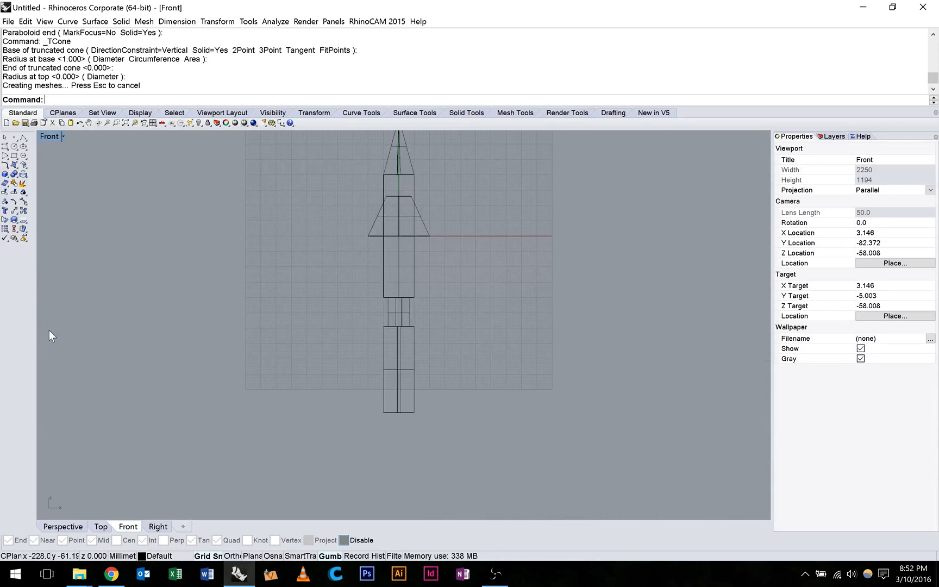
pyautogui.moveTo(425, 222)
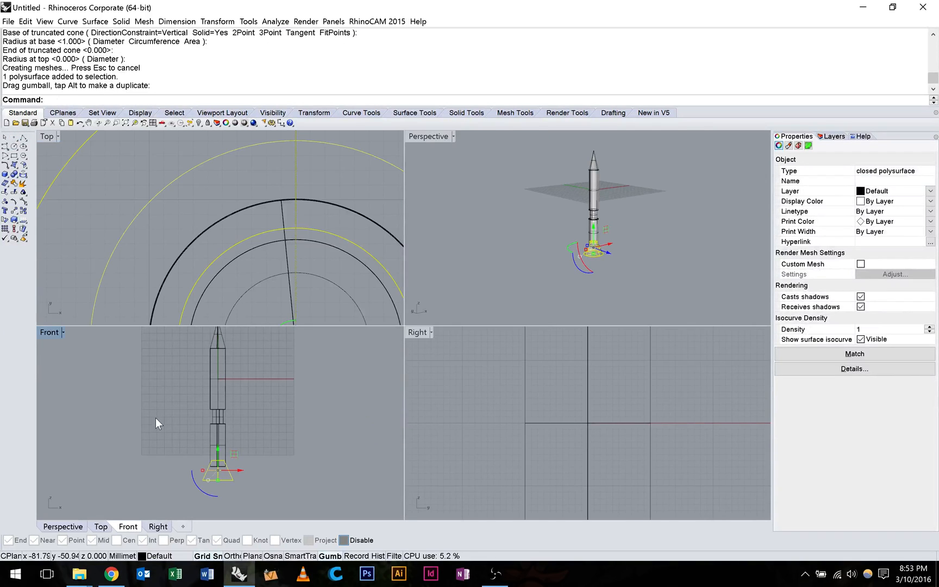
pyautogui.click(49, 333)
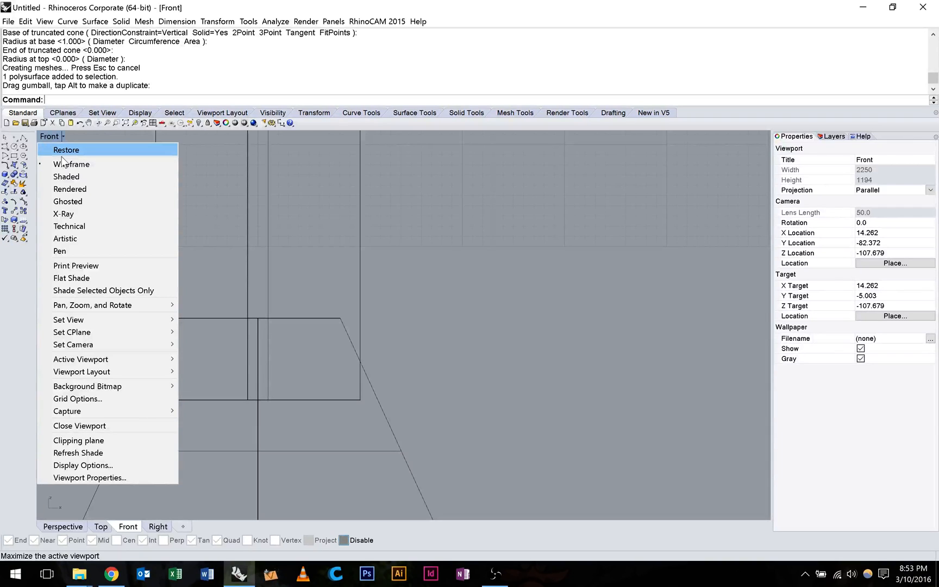
# Shade the Front view, Boolean-union the base cone with the rocket, and restore four viewports.
pyautogui.click(66, 176)
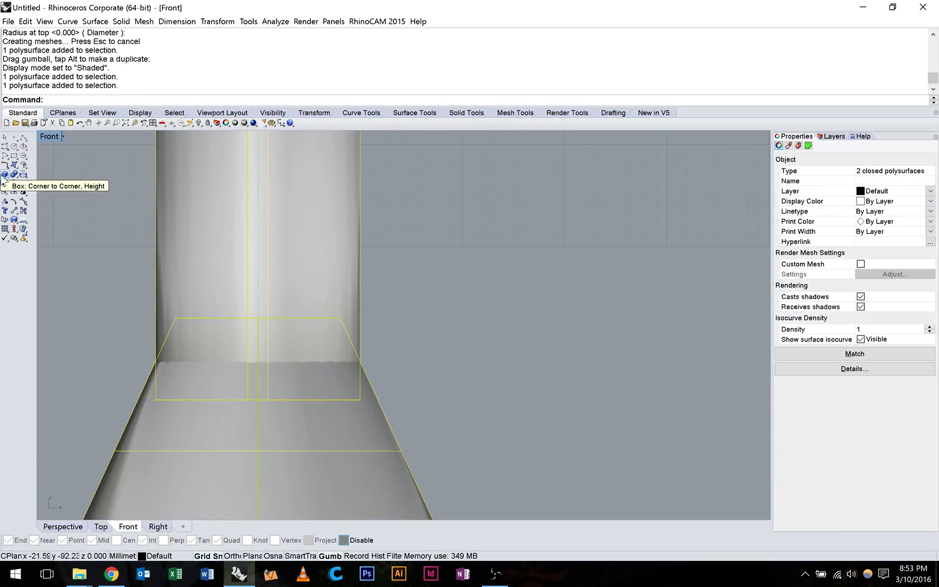
pyautogui.moveTo(13, 183)
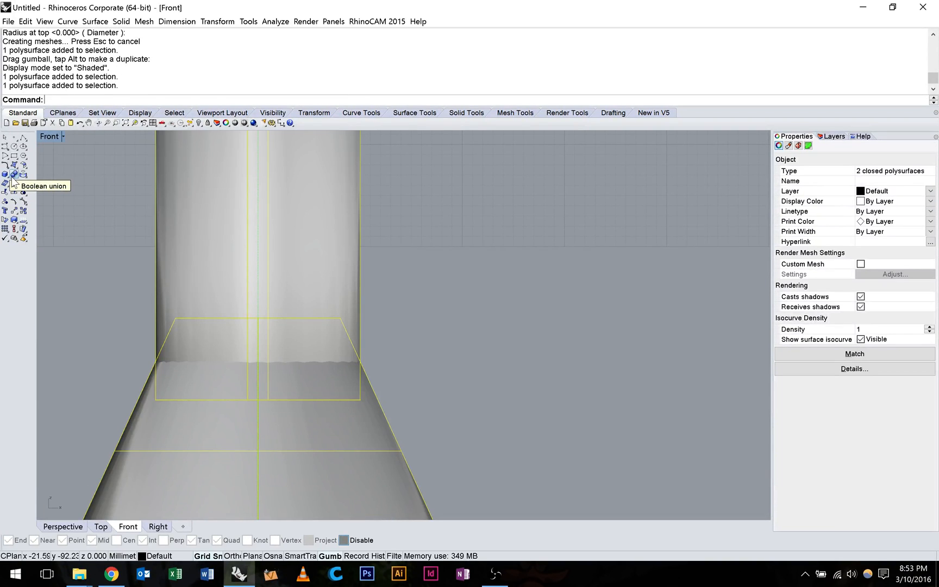
pyautogui.click(6, 174)
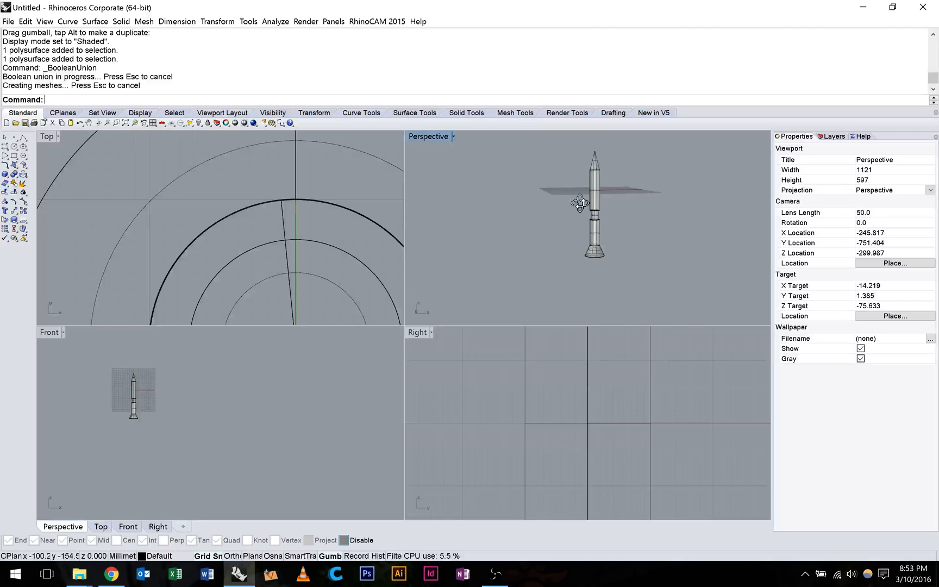
pyautogui.doubleClick(428, 136)
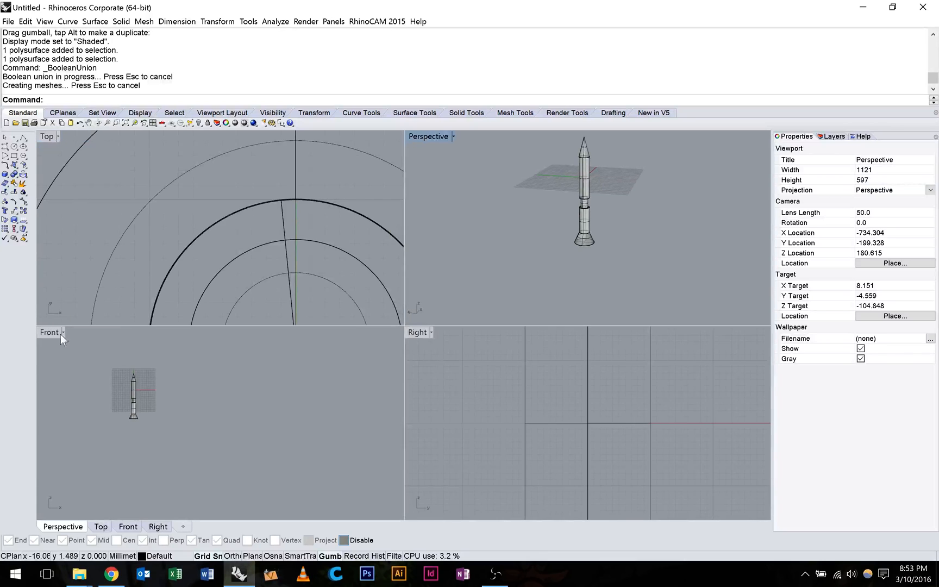
# Draw horizontal window cylinders through the body in maximized Front, then view Perspective full size.
pyautogui.doubleClick(49, 332)
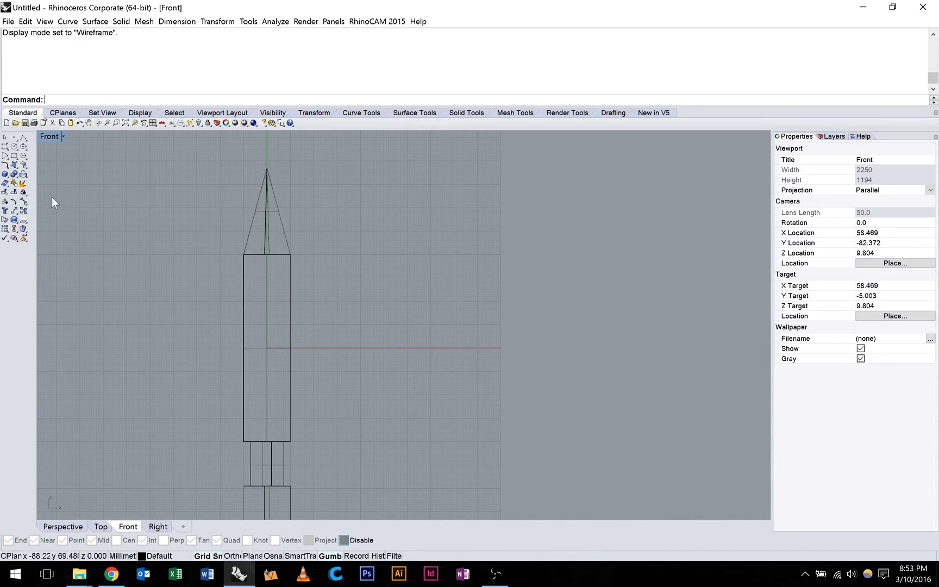
pyautogui.click(5, 175)
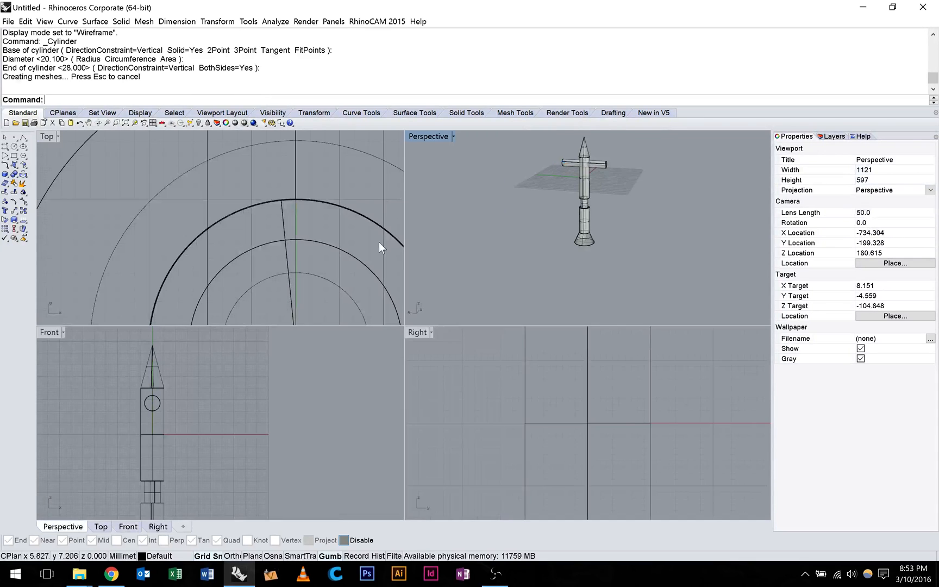
pyautogui.moveTo(171, 371)
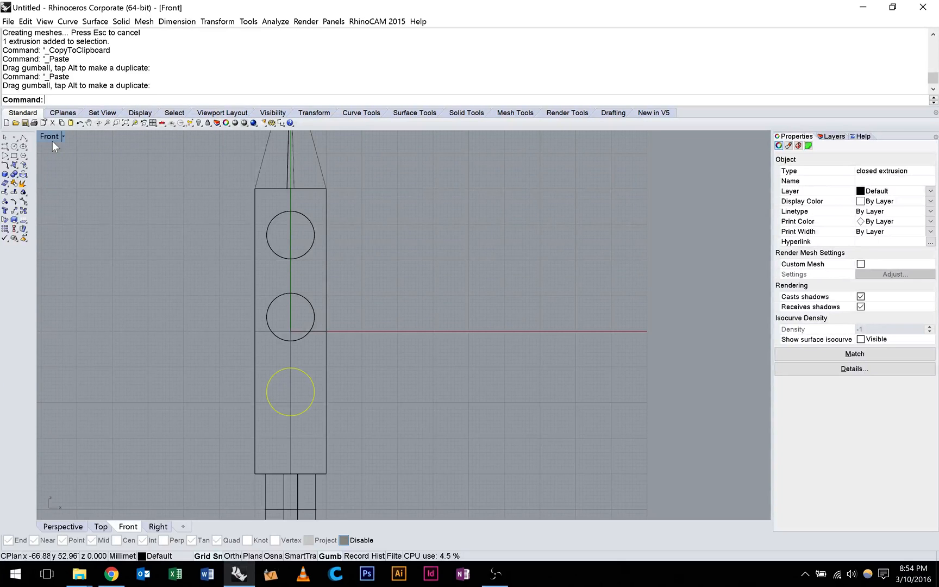
pyautogui.click(63, 526)
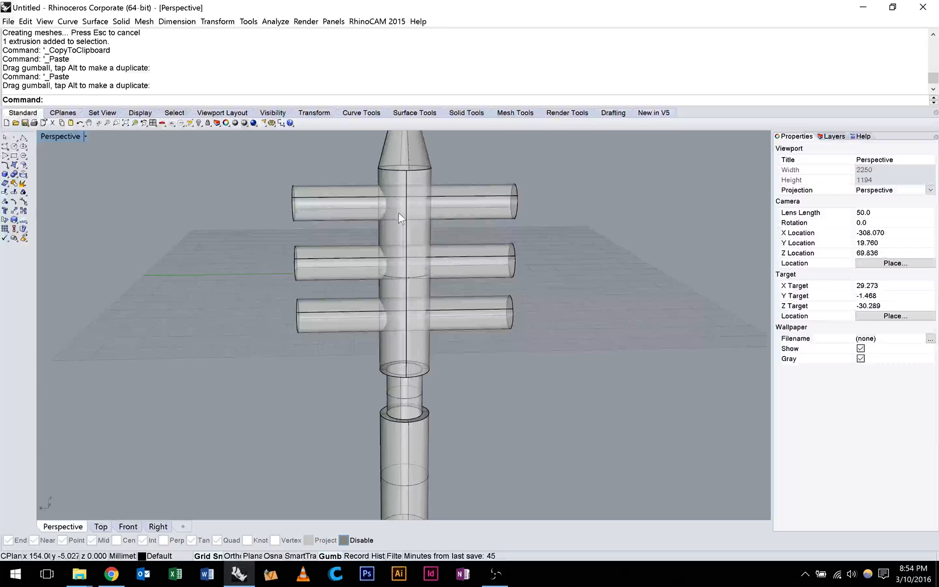
pyautogui.click(404, 312)
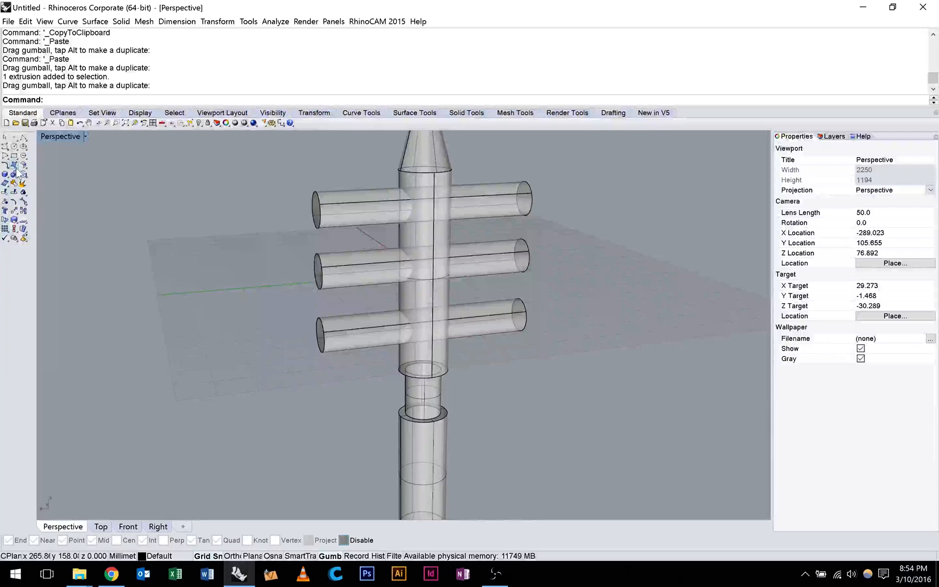
pyautogui.click(13, 174)
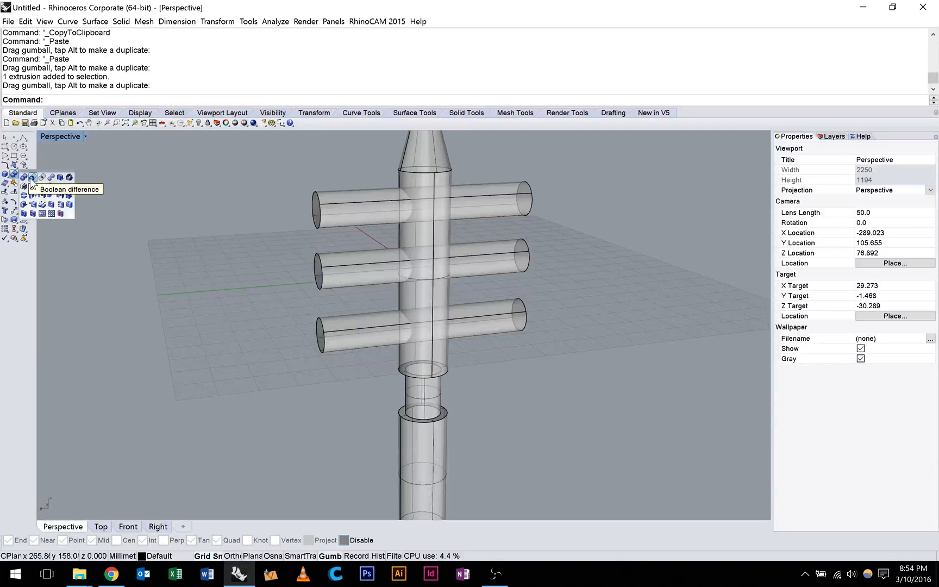
# Boolean-difference the three cylinders from the body and orbit to inspect the window holes.
pyautogui.click(25, 176)
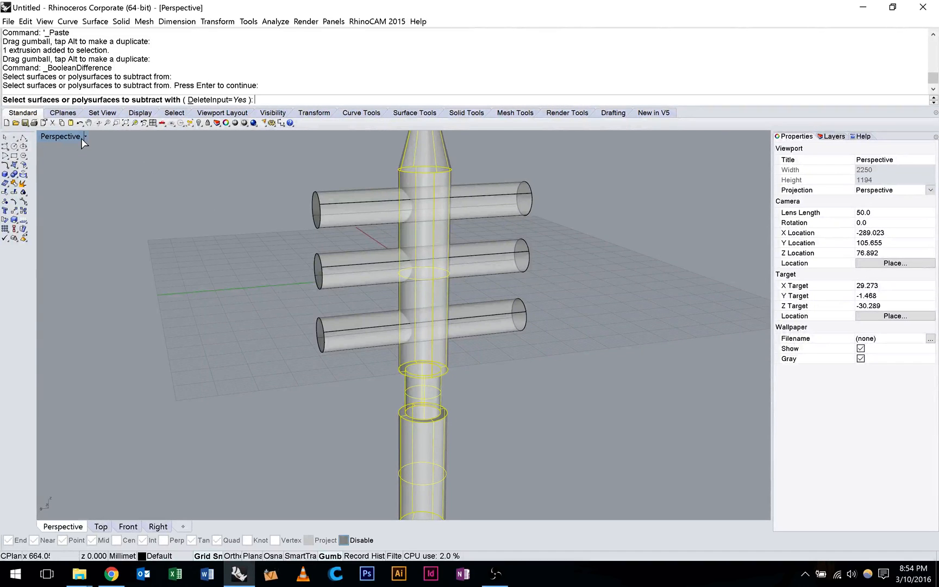
pyautogui.moveTo(335, 201)
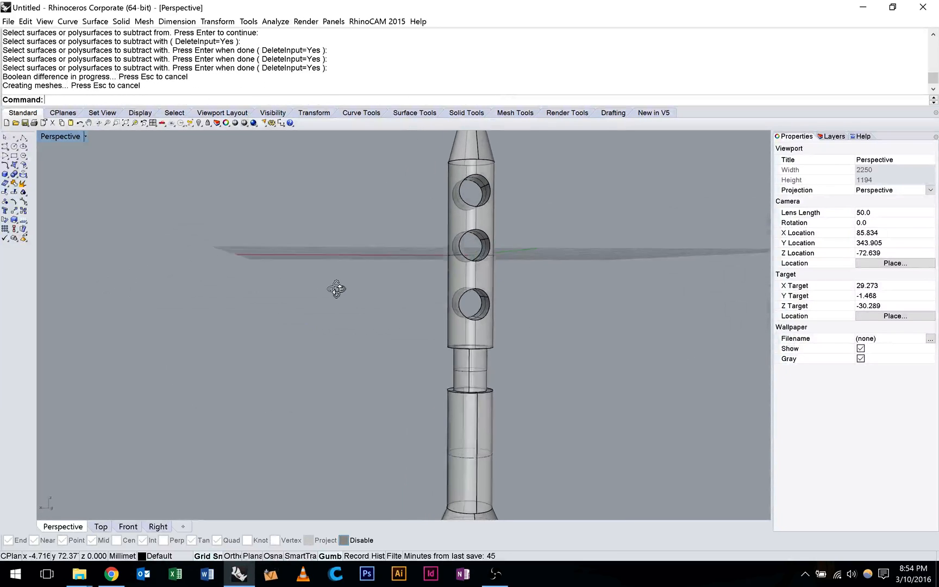
pyautogui.moveTo(335, 289); pyautogui.dragTo(266, 293)
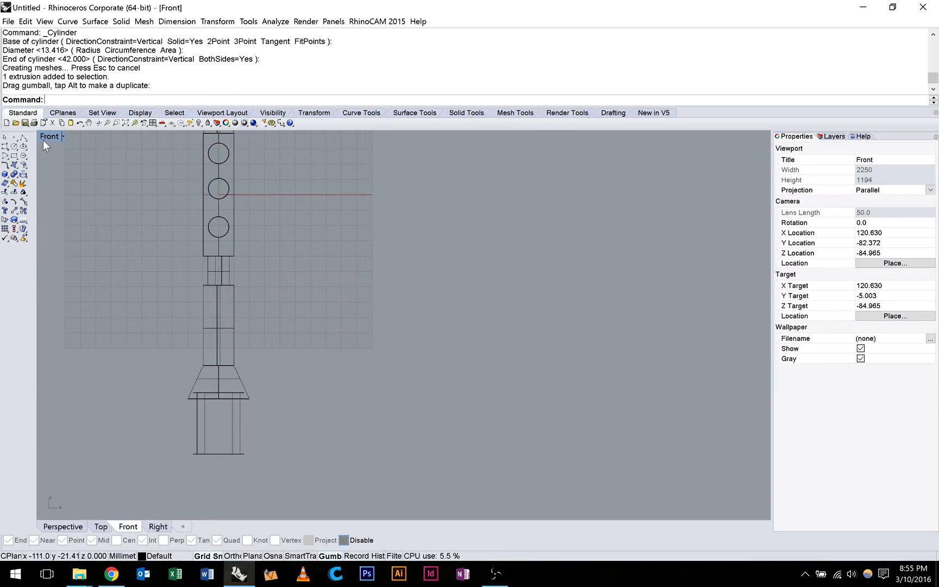
# Maximize Perspective to view the new cylinder at the bottom of the flared base.
pyautogui.click(62, 526)
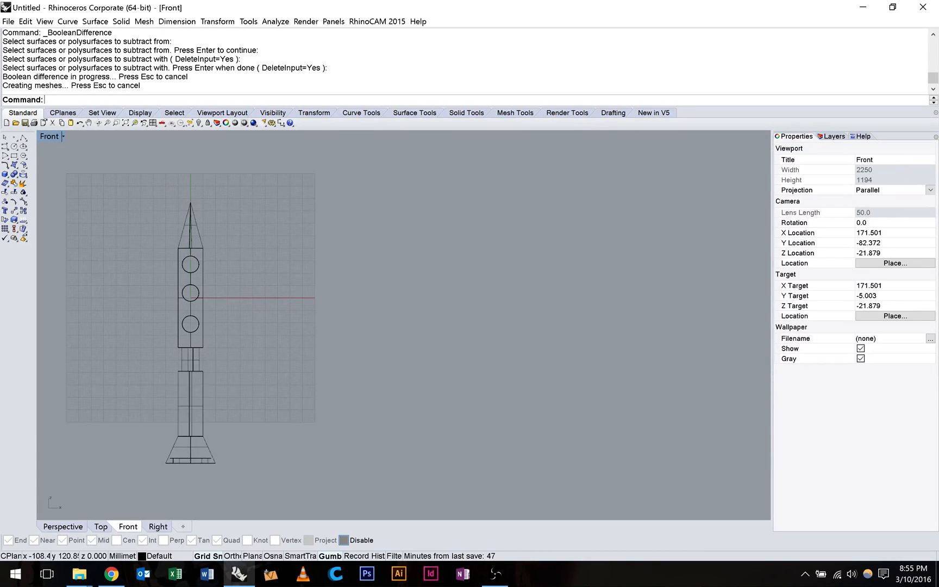
pyautogui.moveTo(6, 176)
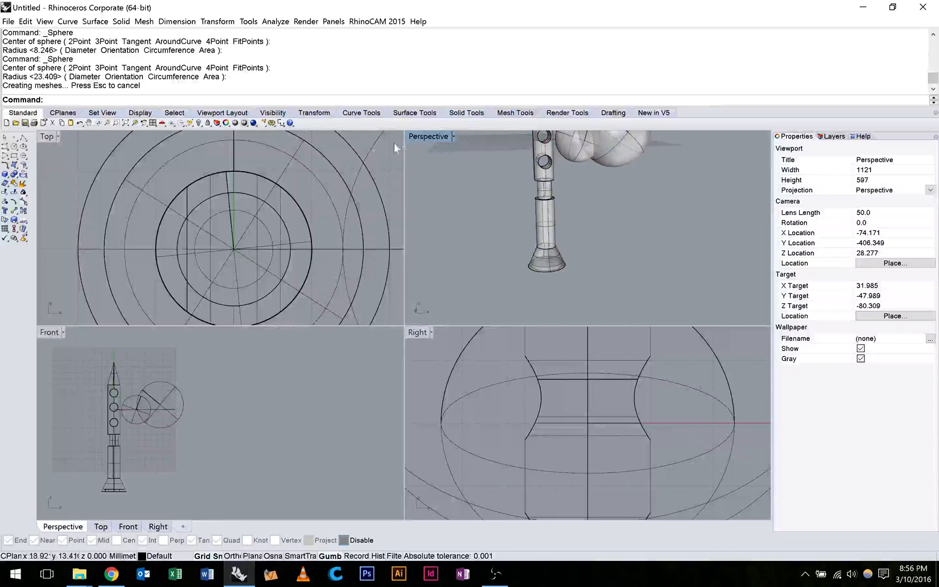
# Maximize the Perspective view, Boolean-intersect the two spheres into a lens, then undo once.
pyautogui.doubleClick(428, 136)
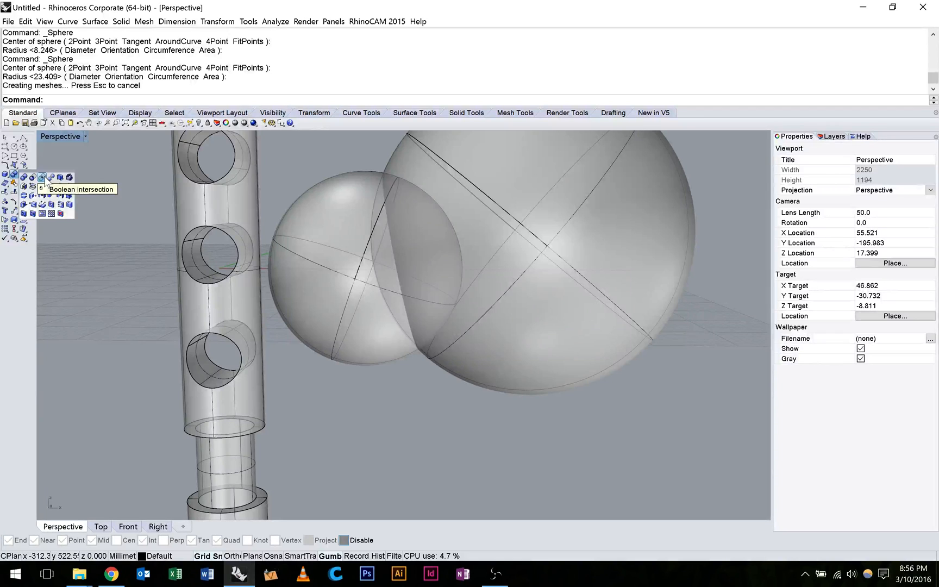
pyautogui.click(41, 178)
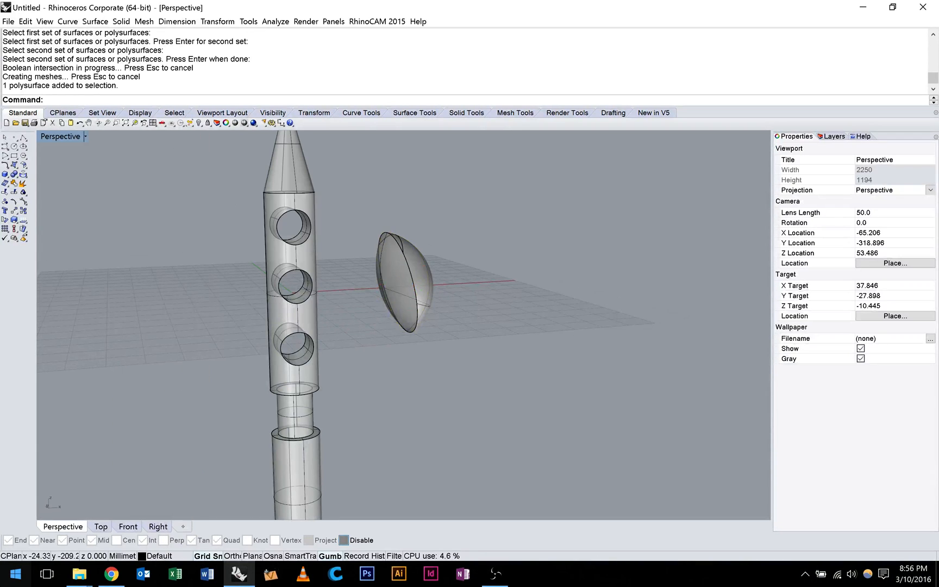
pyautogui.press('ctrl+z')
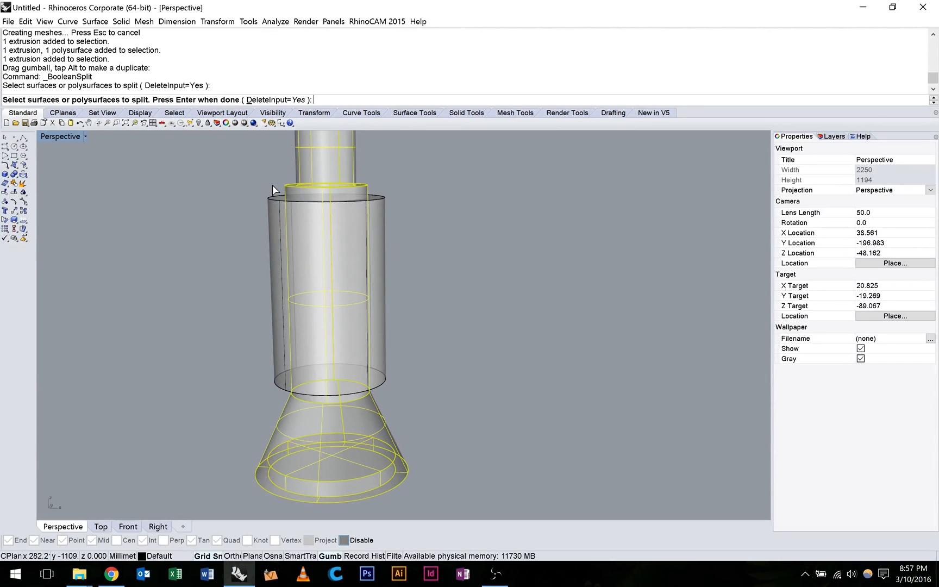
# Boolean Split the rocket's lower parts with the outer cylinder and pick a piece to move.
pyautogui.press('Enter')
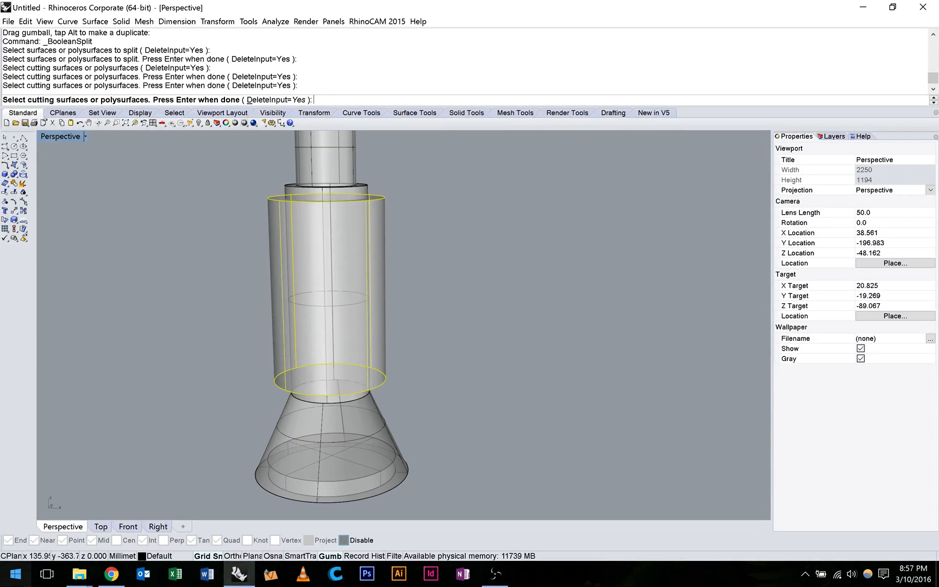
pyautogui.press('Enter')
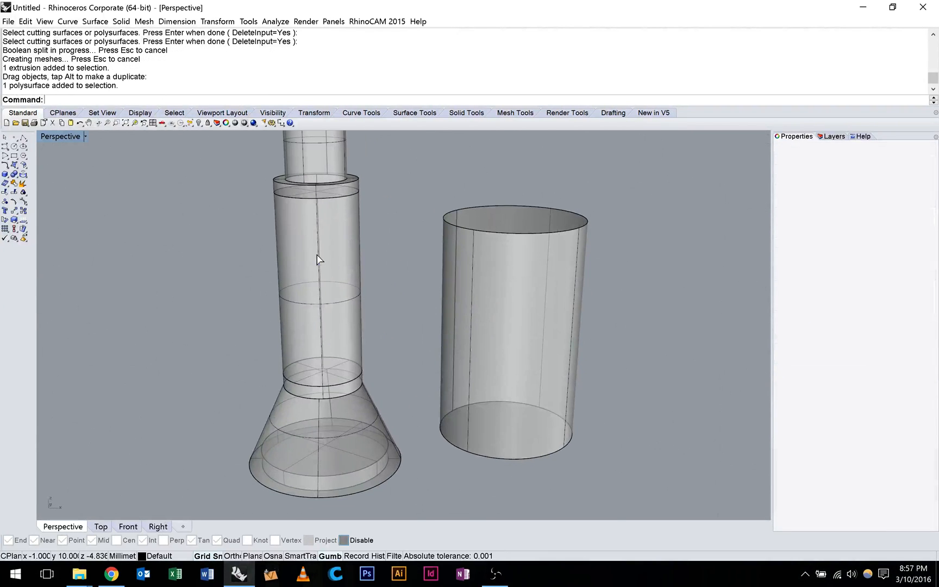
pyautogui.click(318, 270)
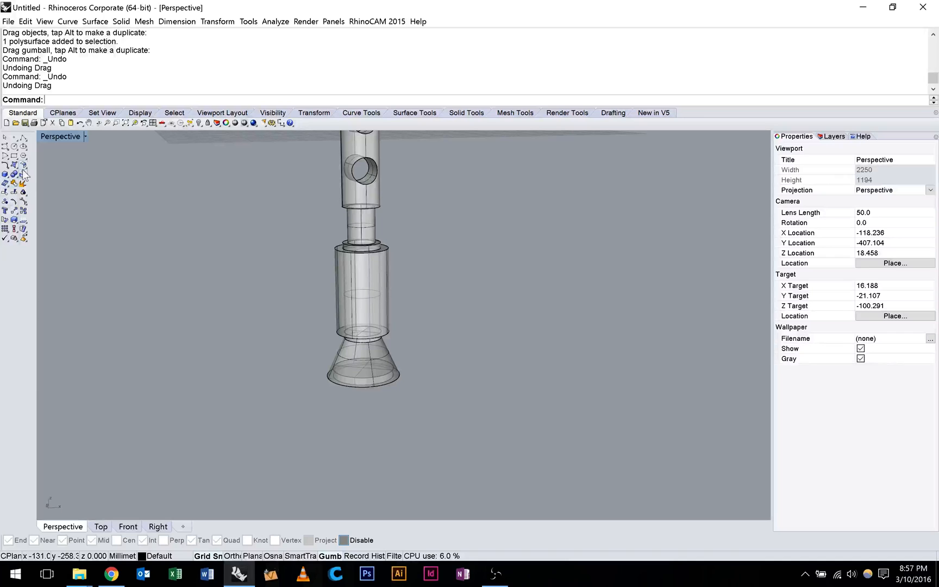
# Abandon Boolean Union and pick the outer cylinder as the cutter for a new split.
pyautogui.click(14, 175)
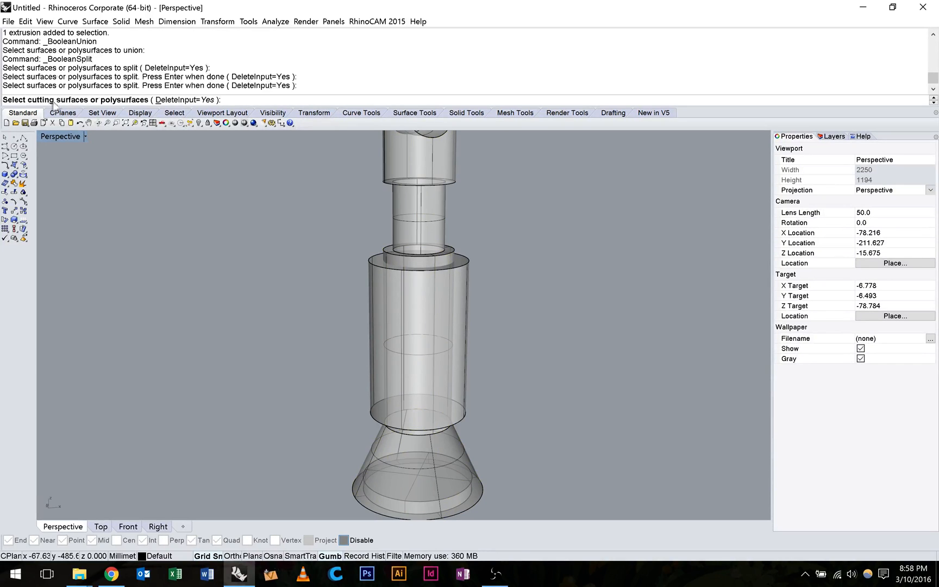
pyautogui.click(375, 274)
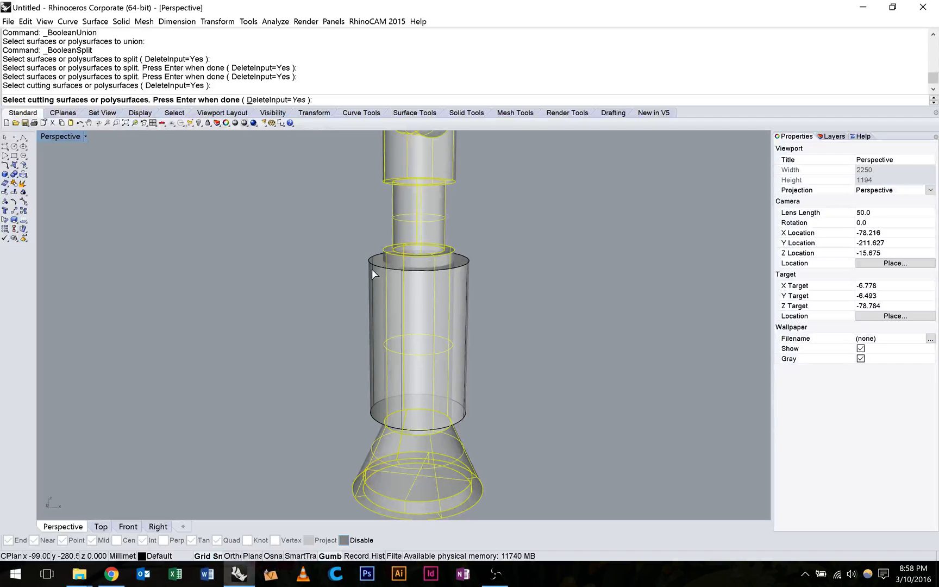